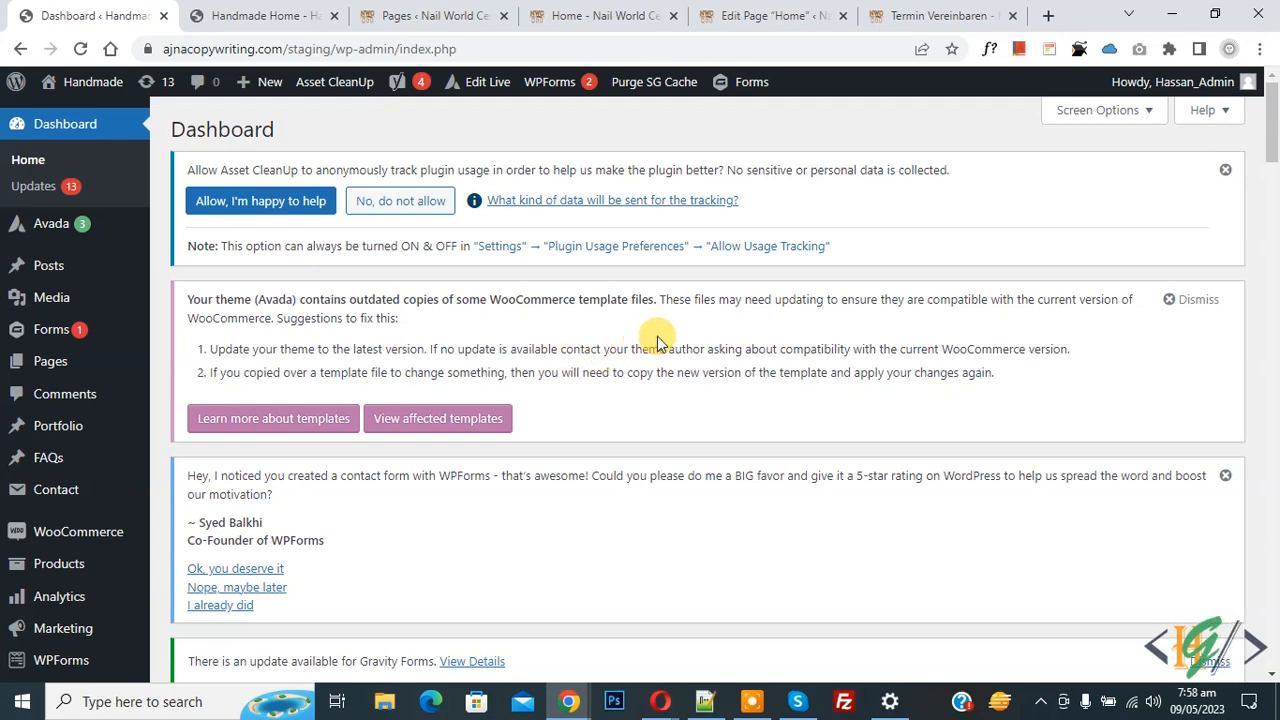
Launch the live site Customizer from Appearance in the admin sidebar
{"action": "scroll", "scroll_direction": "down", "scroll_amount": 3}
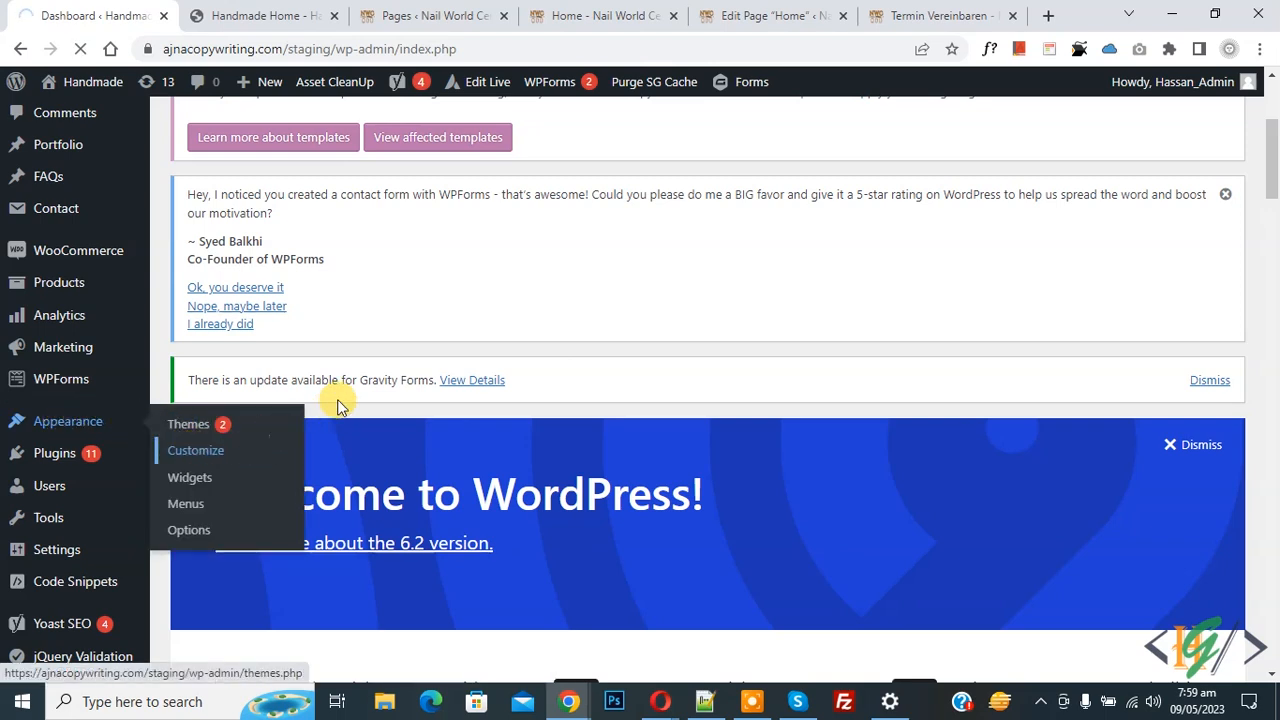
{"action": "left_click", "coordinate": [196, 450]}
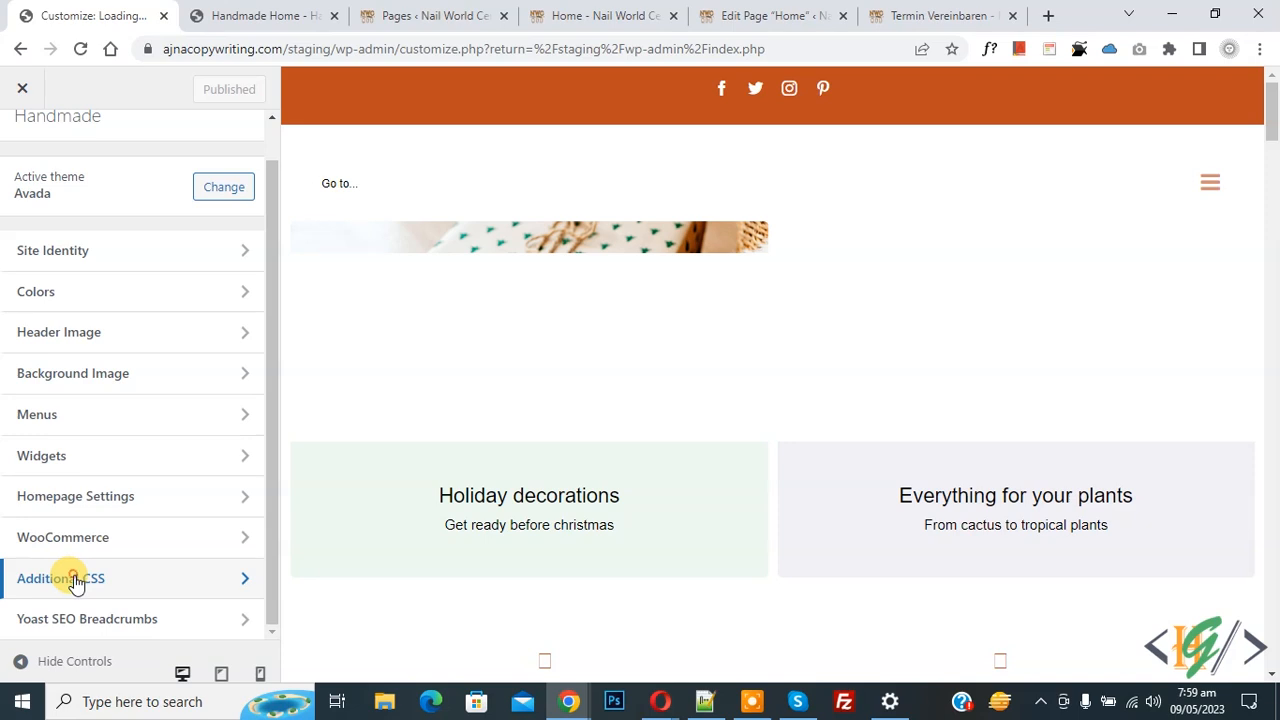
{"action": "left_click", "coordinate": [60, 578]}
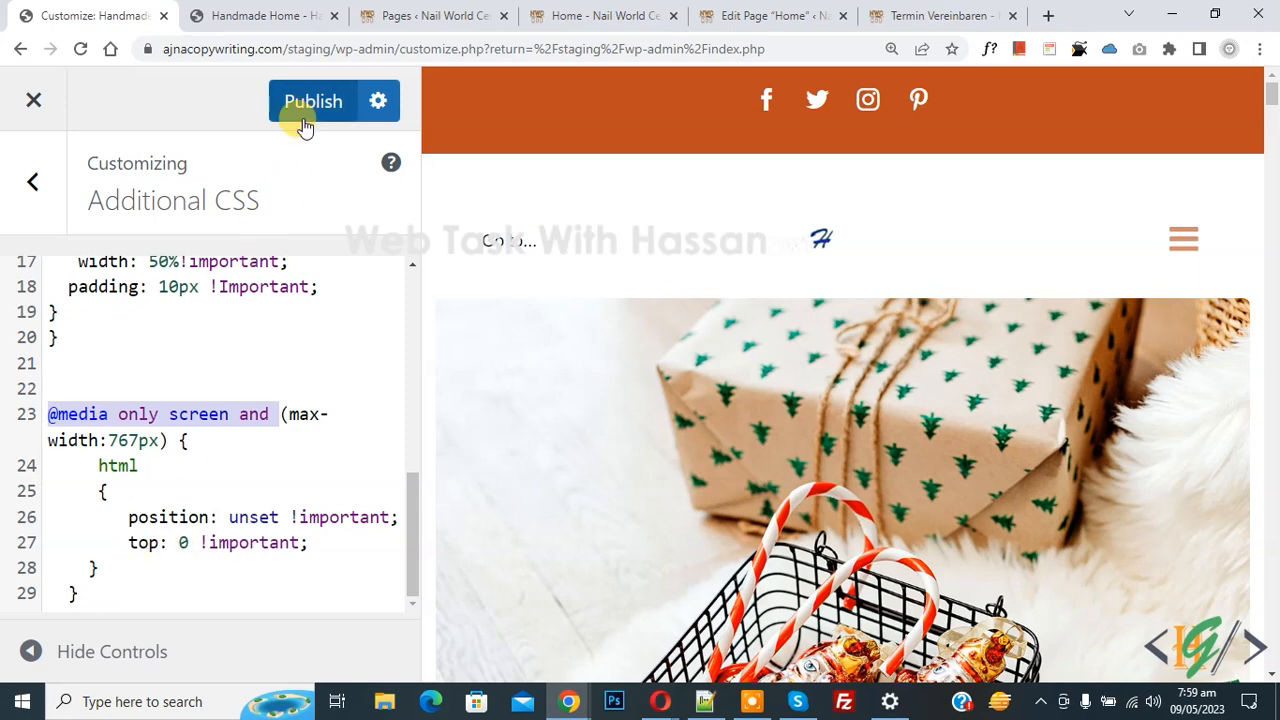
{"action": "left_click", "coordinate": [312, 100]}
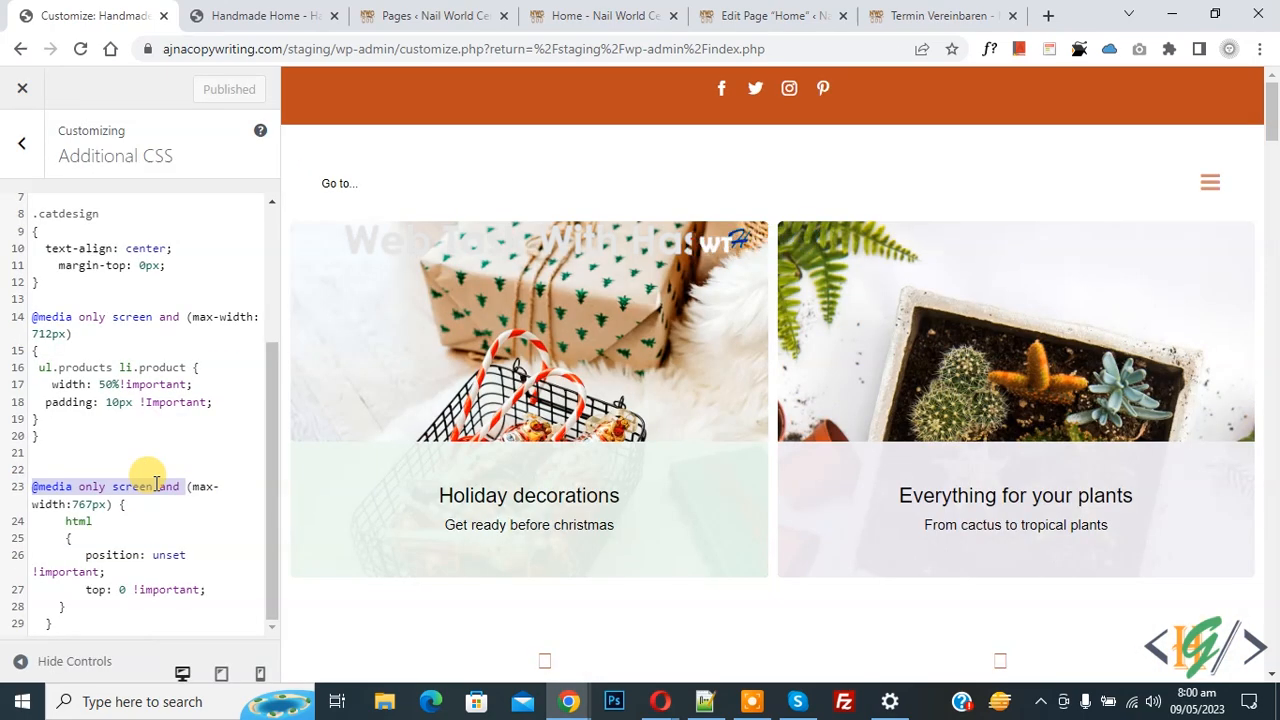